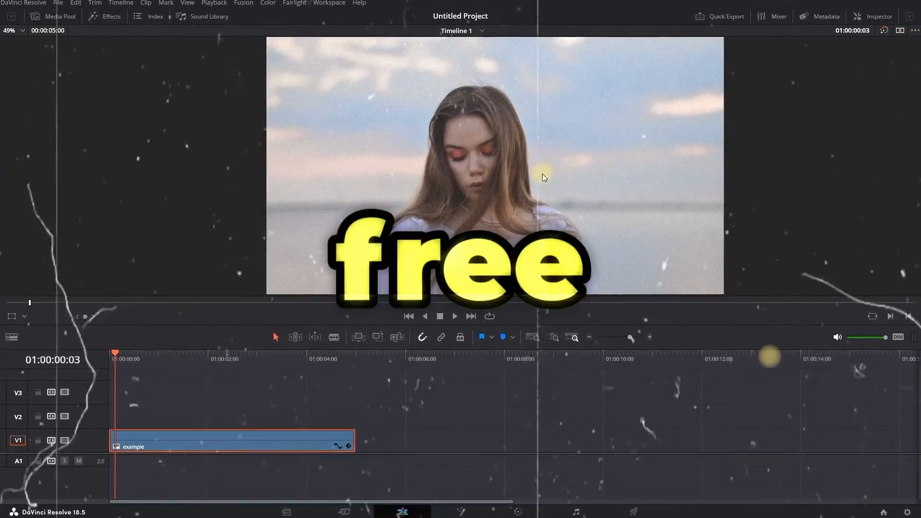
Step: Open the portrait clip from the Edit timeline in the Fusion page
right_click(230, 442)
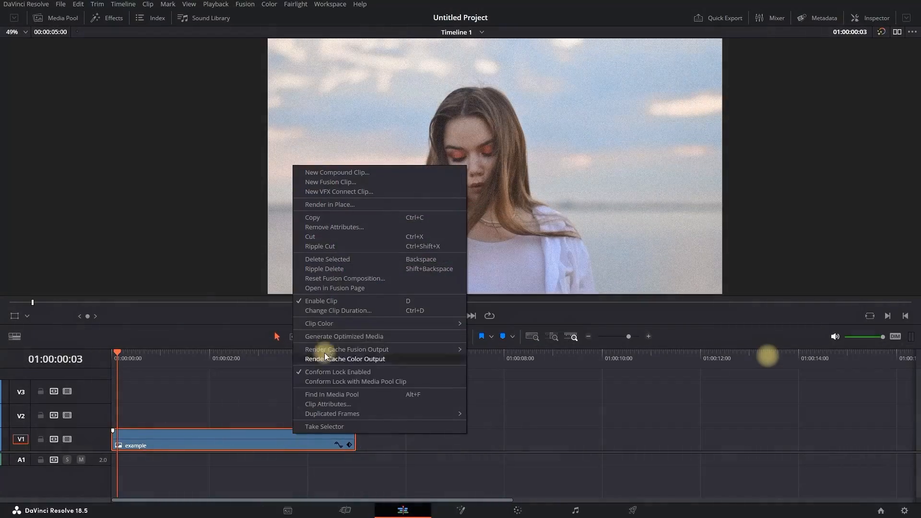
click(335, 287)
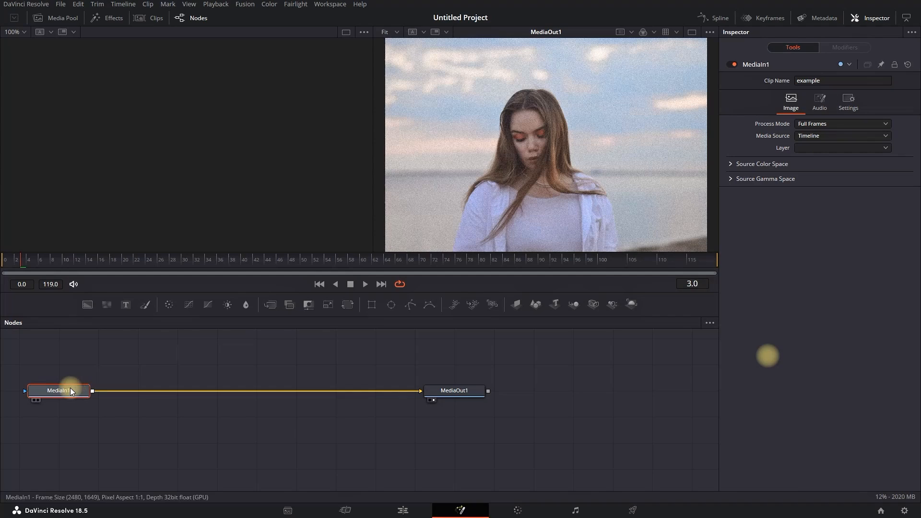
Step: Add a Remove Noise node from the Select Tool search into the node flow
key(ctrl+space)
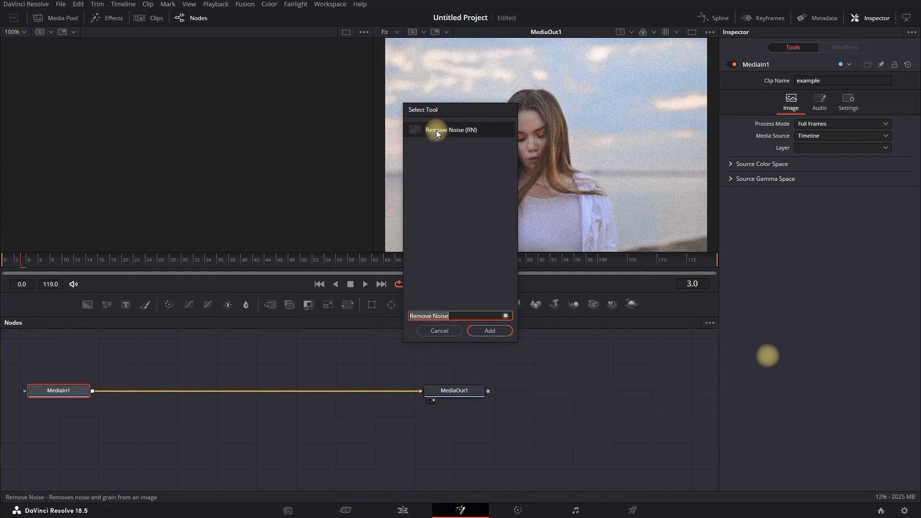
click(488, 330)
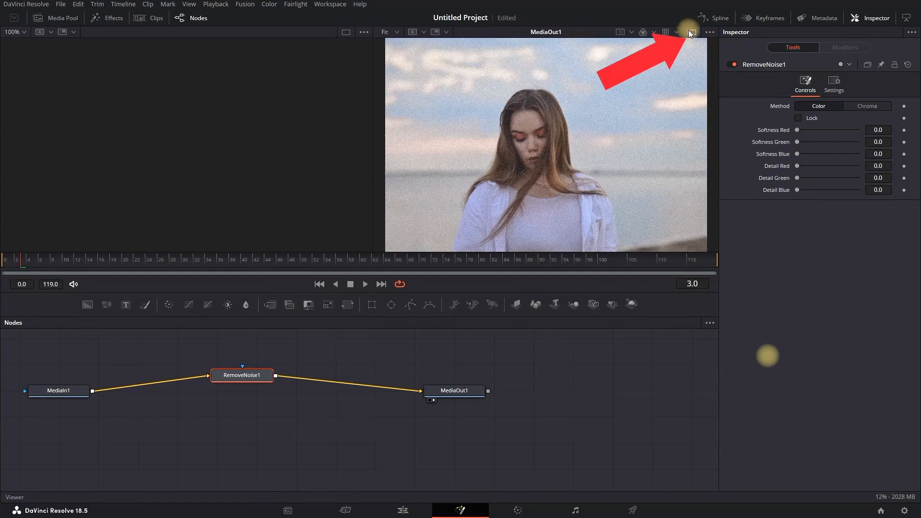
Step: Show MediaIn1 in a second viewer beside the output and select RemoveNoise1
click(58, 390)
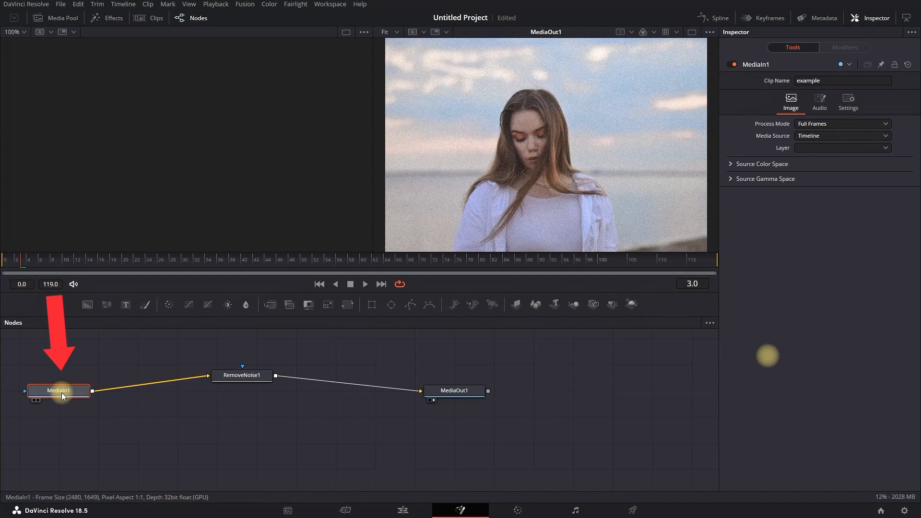
click(58, 390)
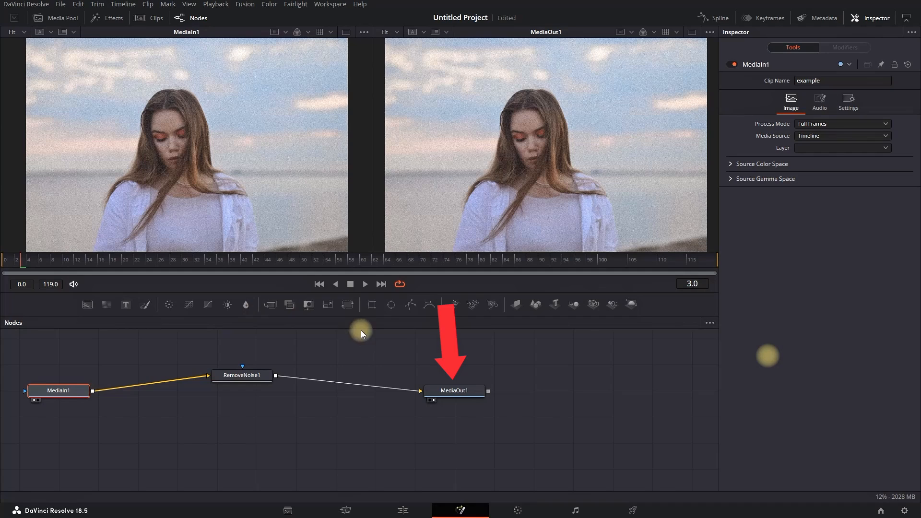
mouse_move(156, 125)
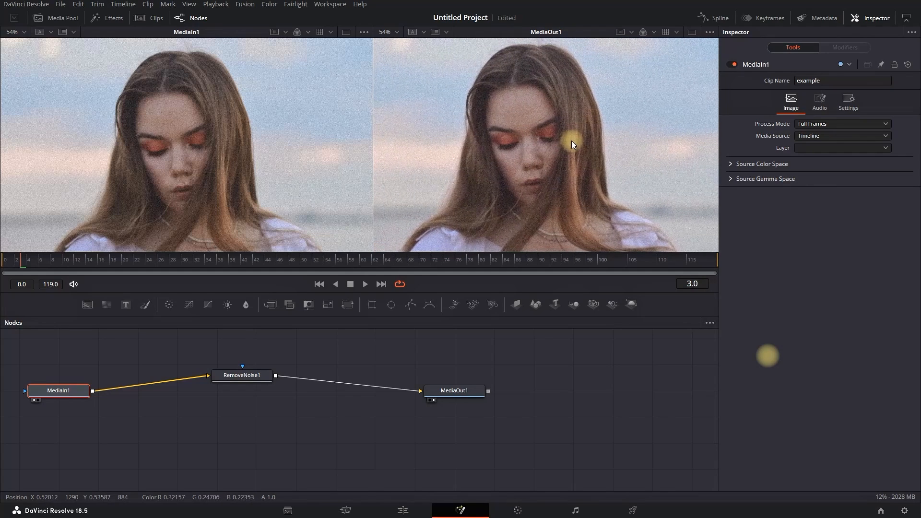
click(241, 374)
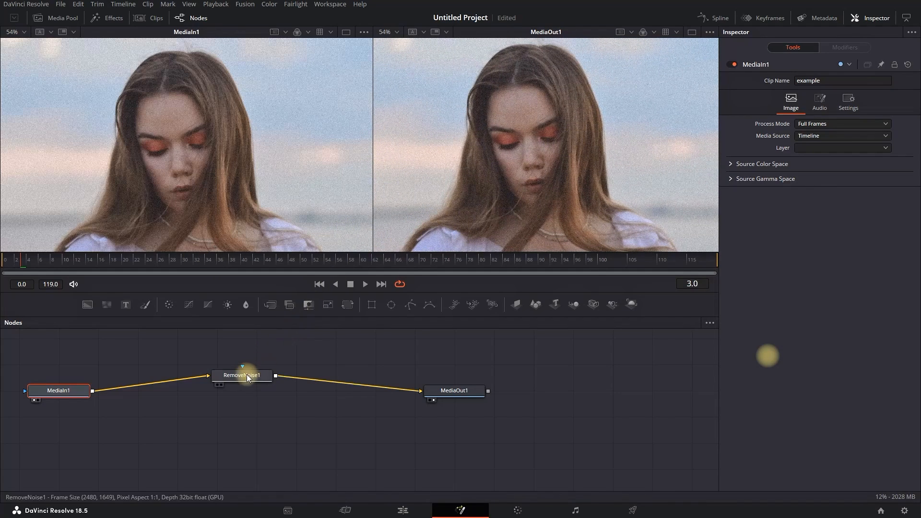
click(241, 375)
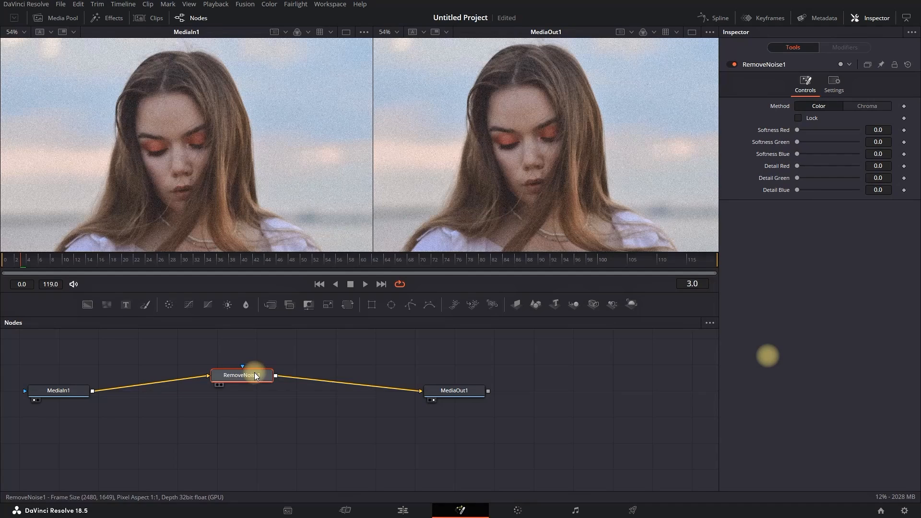
mouse_move(610, 176)
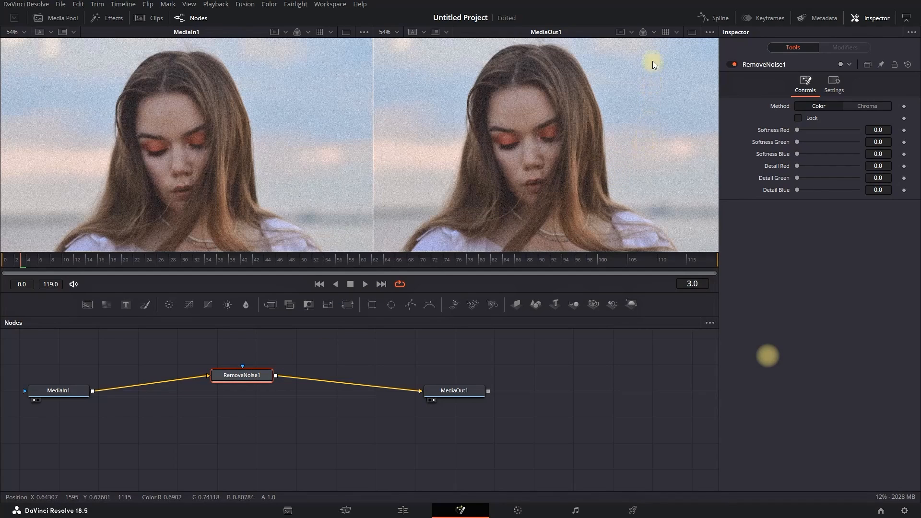
Step: Switch the output viewer to display only the red channel
click(639, 32)
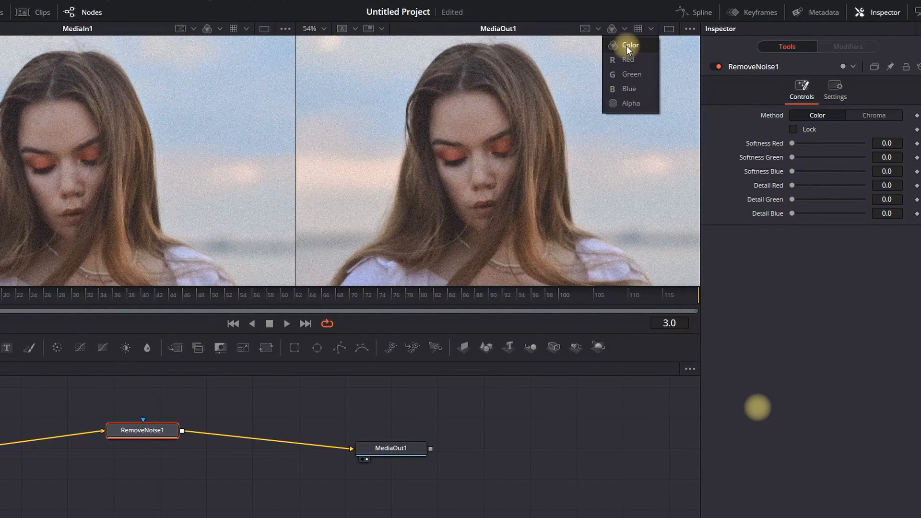
click(627, 60)
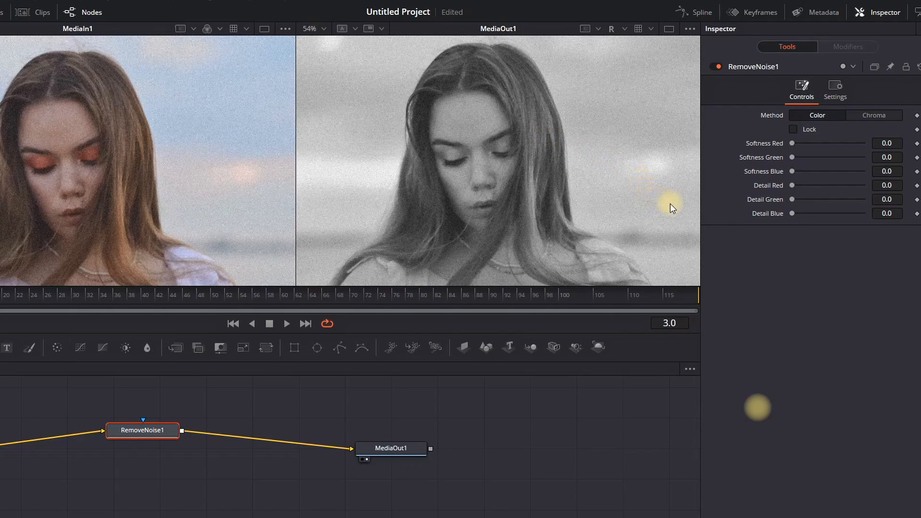
mouse_move(793, 146)
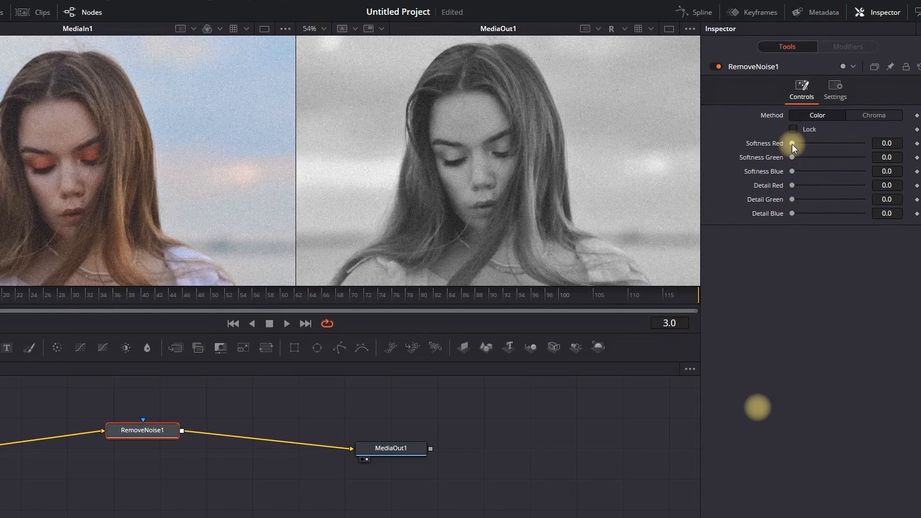
Step: Set Softness Red ~0.00189, Detail Red ~0.094, Softness Green ~0.00165, Detail Green ~0.118
drag(797, 143, 800, 143)
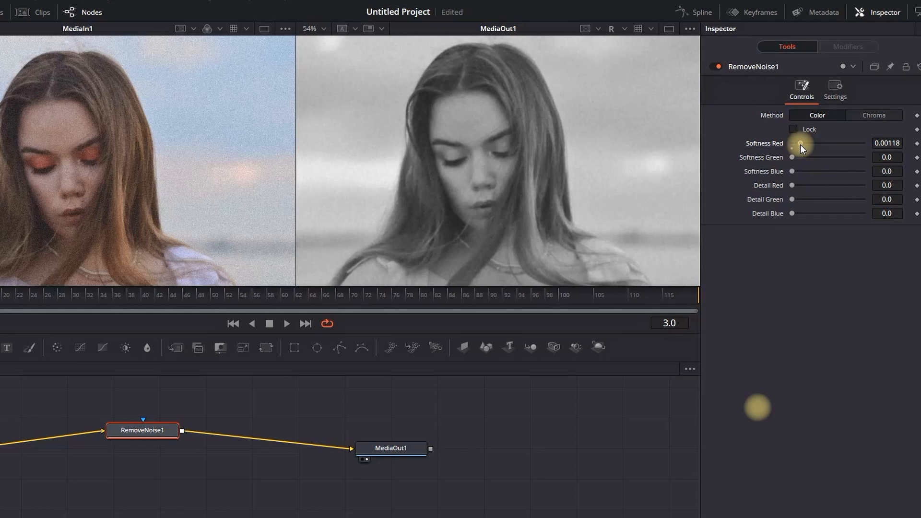
drag(808, 142, 805, 143)
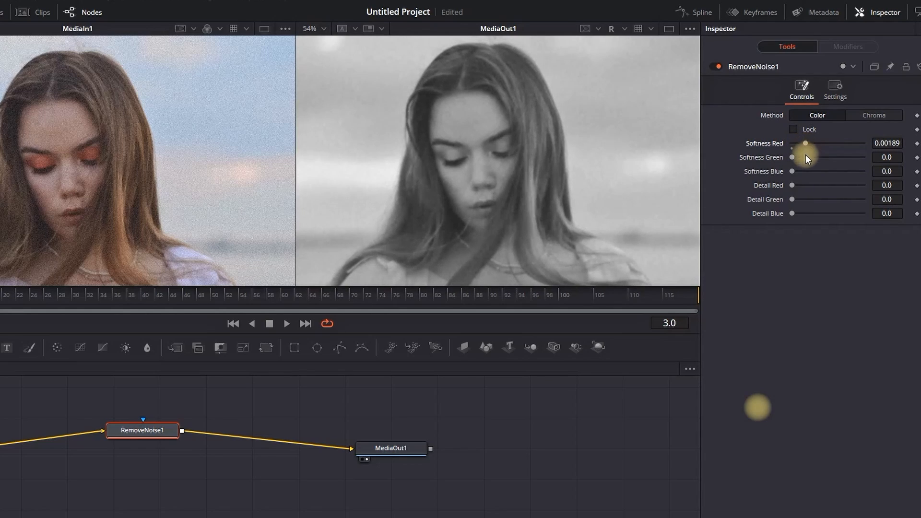
mouse_move(808, 208)
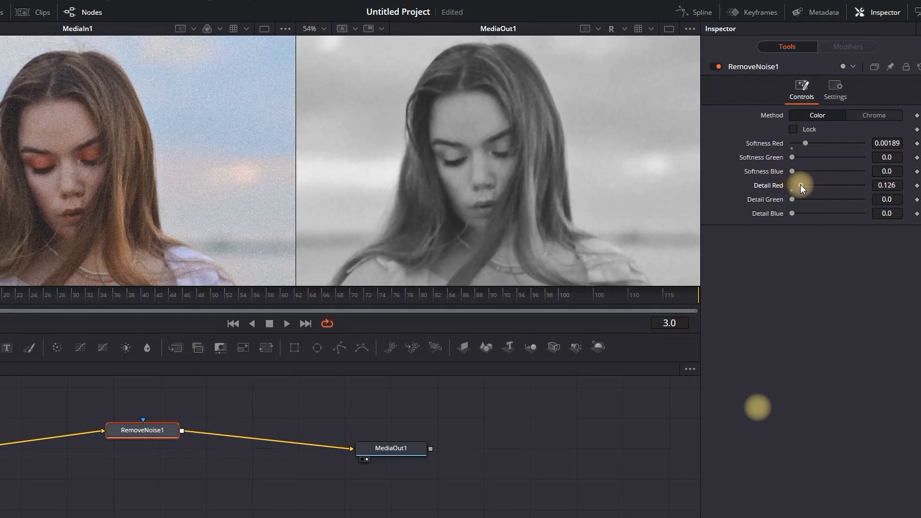
drag(810, 185, 796, 185)
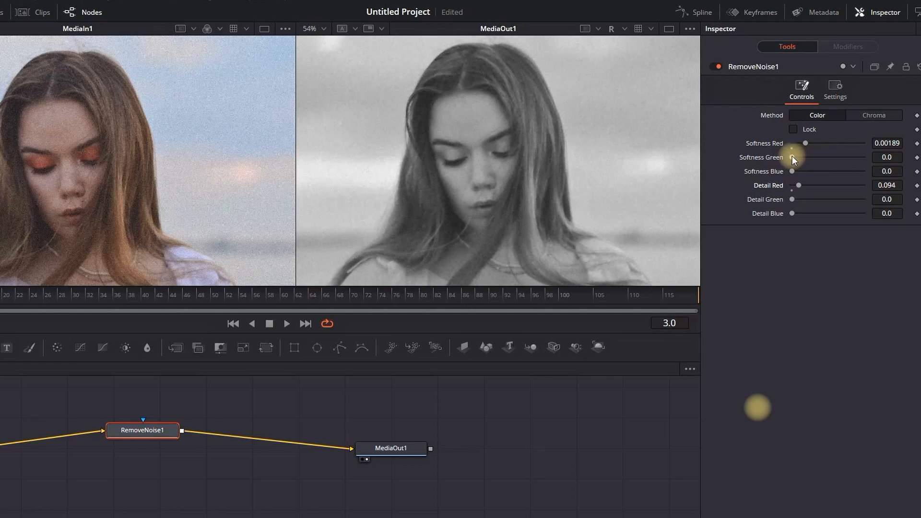
drag(792, 157, 800, 157)
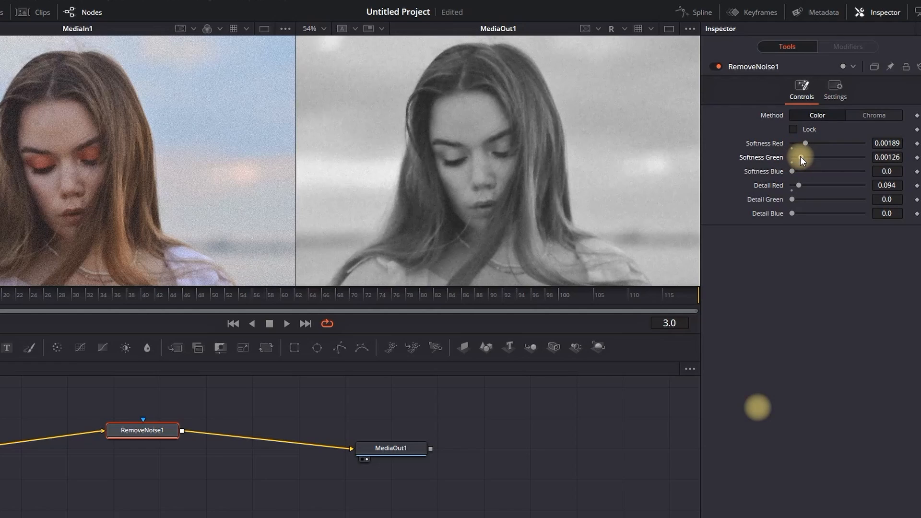
drag(800, 160, 806, 170)
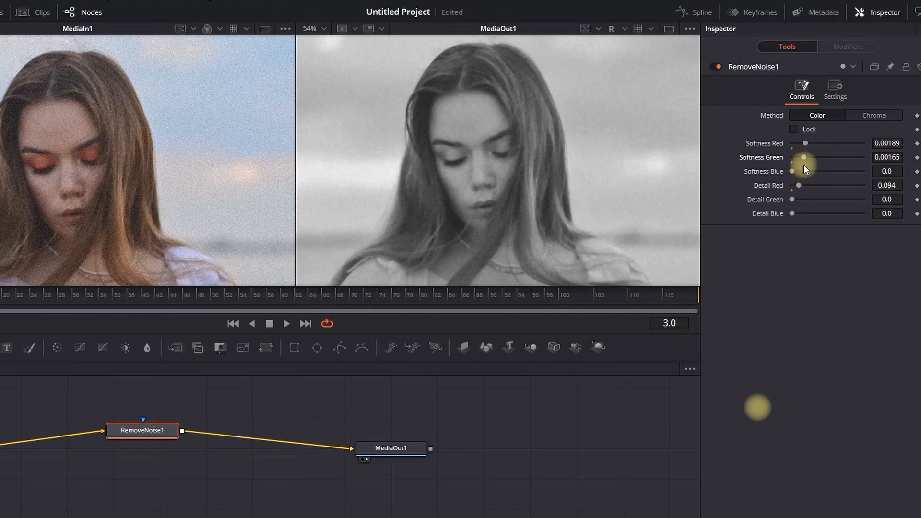
mouse_move(797, 233)
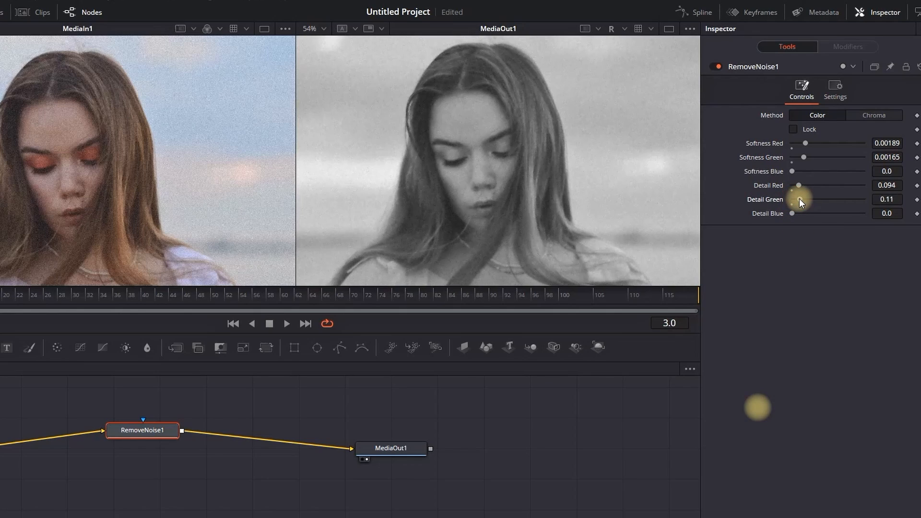
drag(800, 199, 796, 199)
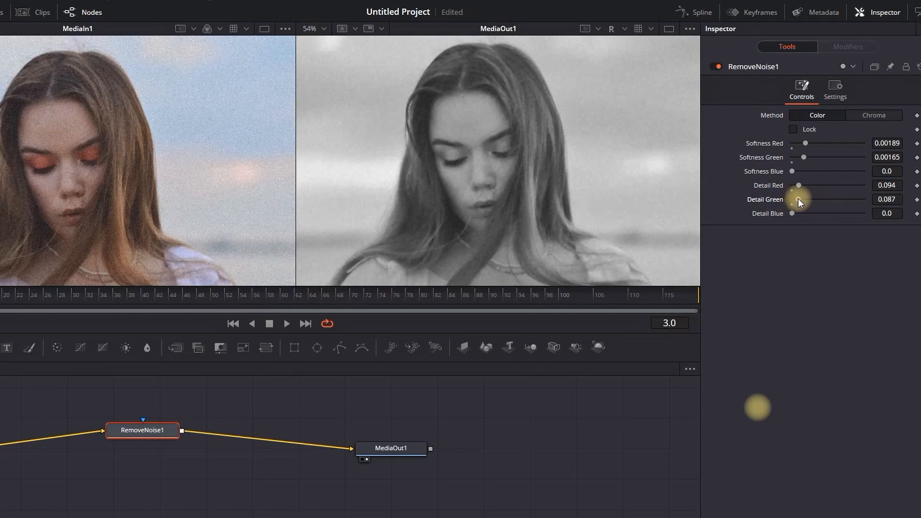
drag(797, 199, 801, 199)
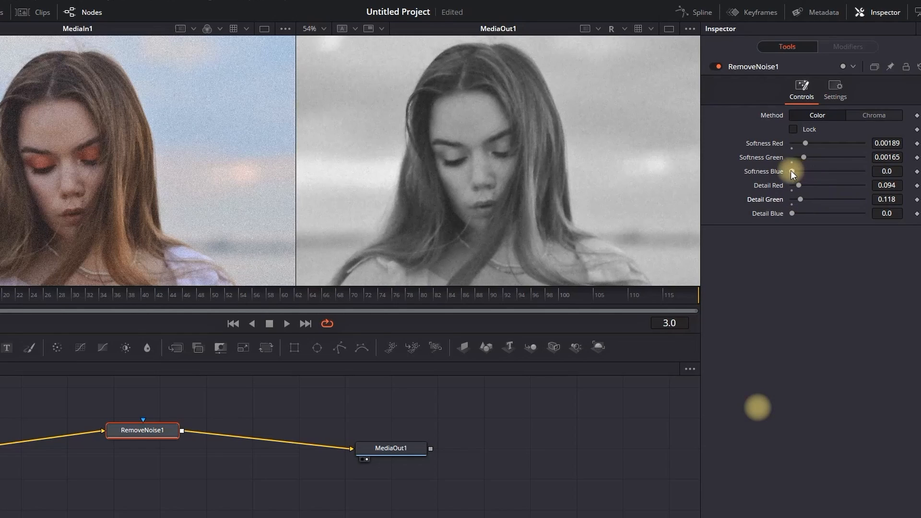
Step: Adjust blue softness, settle Detail Blue at 0.055, and return the viewer to RGB
drag(792, 171, 808, 171)
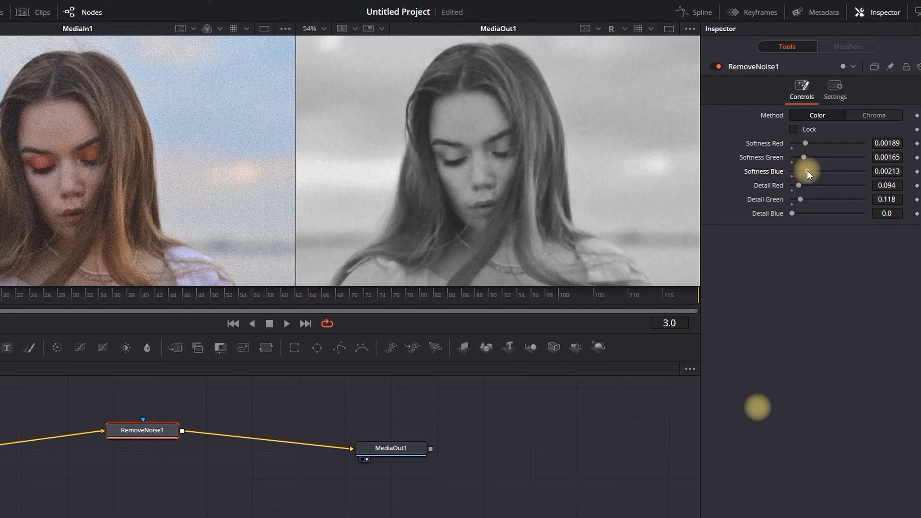
drag(807, 170, 795, 170)
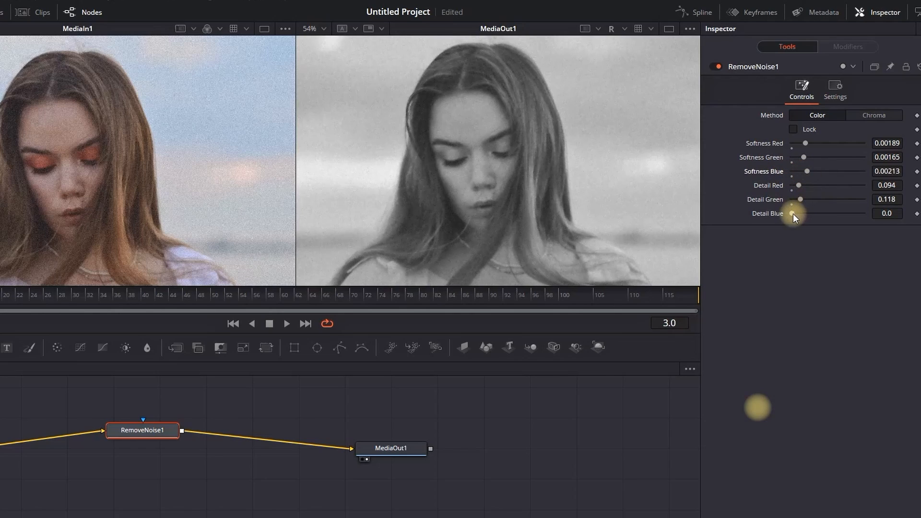
drag(792, 213, 800, 213)
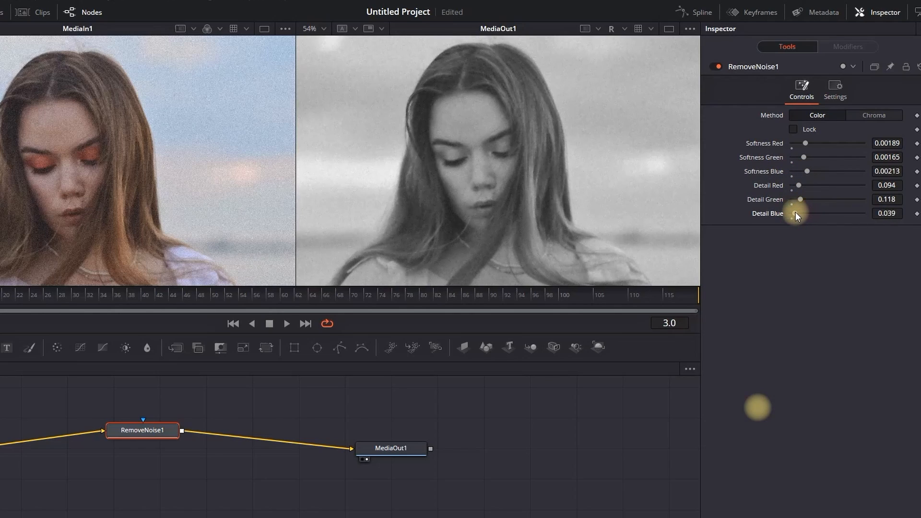
drag(793, 213, 808, 213)
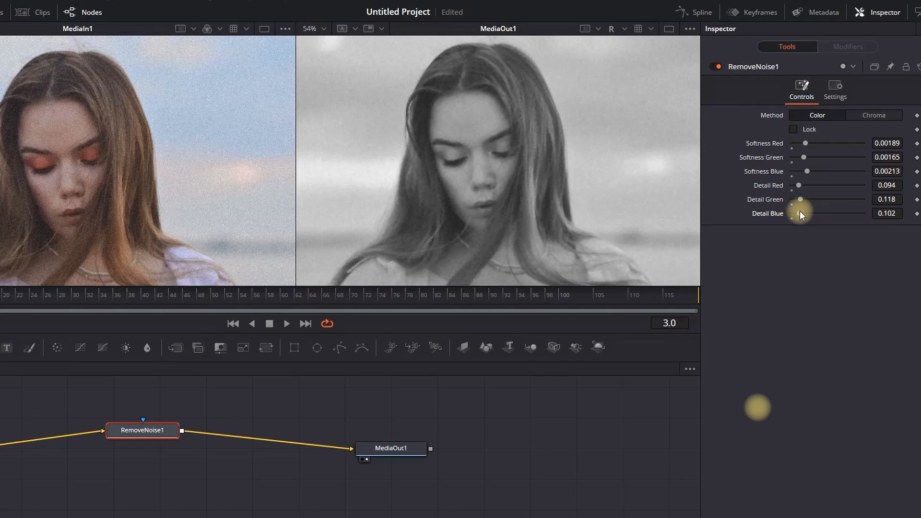
drag(800, 213, 796, 212)
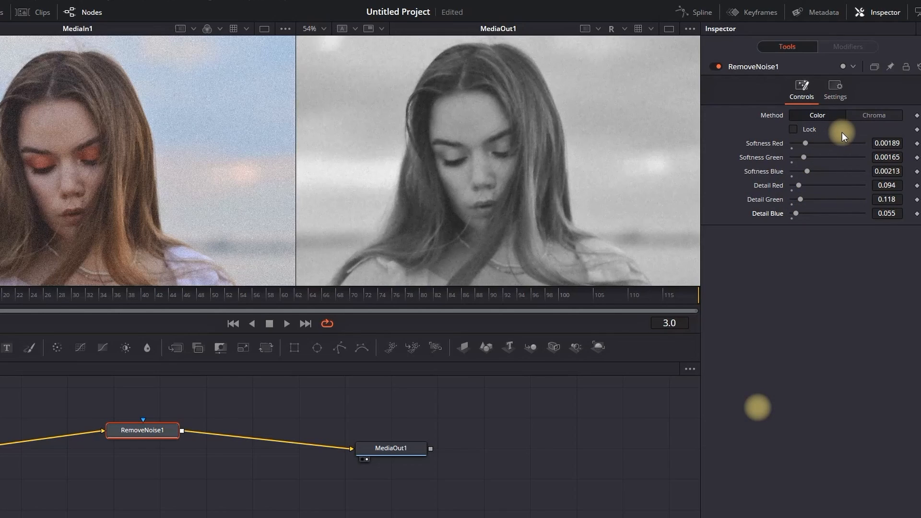
mouse_move(635, 46)
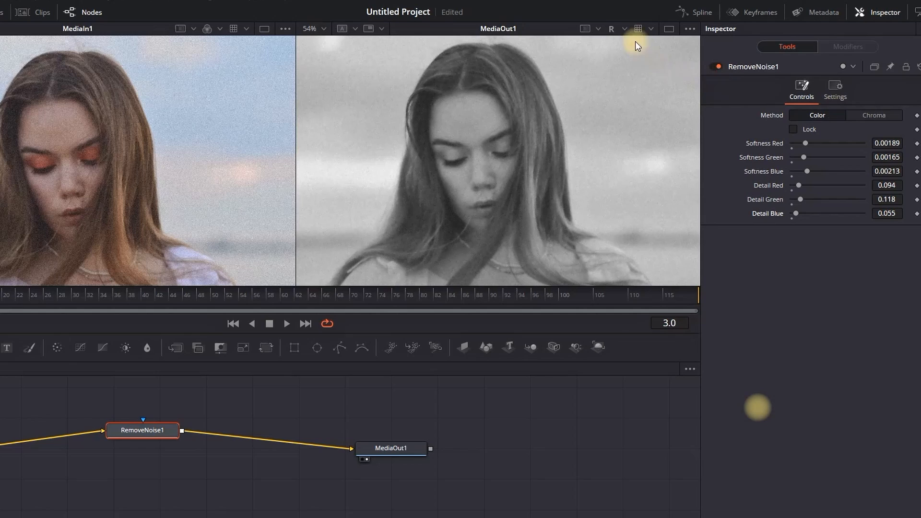
mouse_move(630, 40)
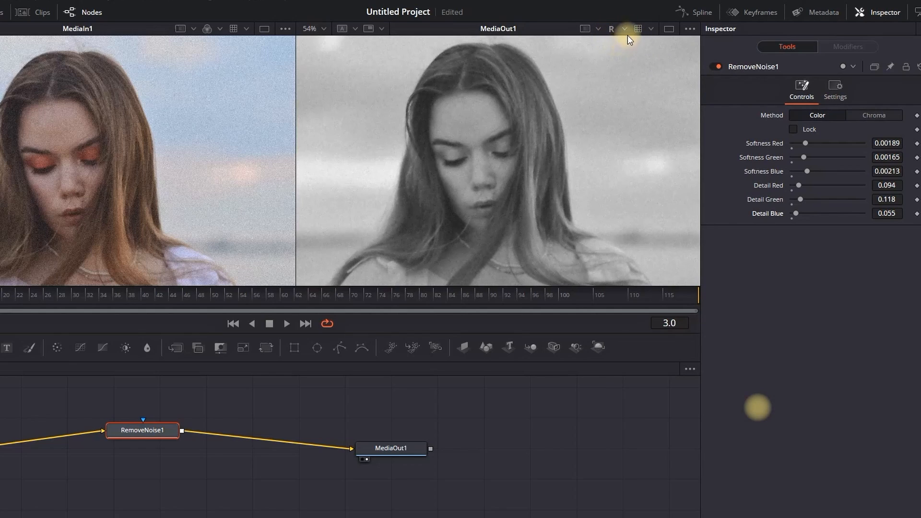
click(624, 28)
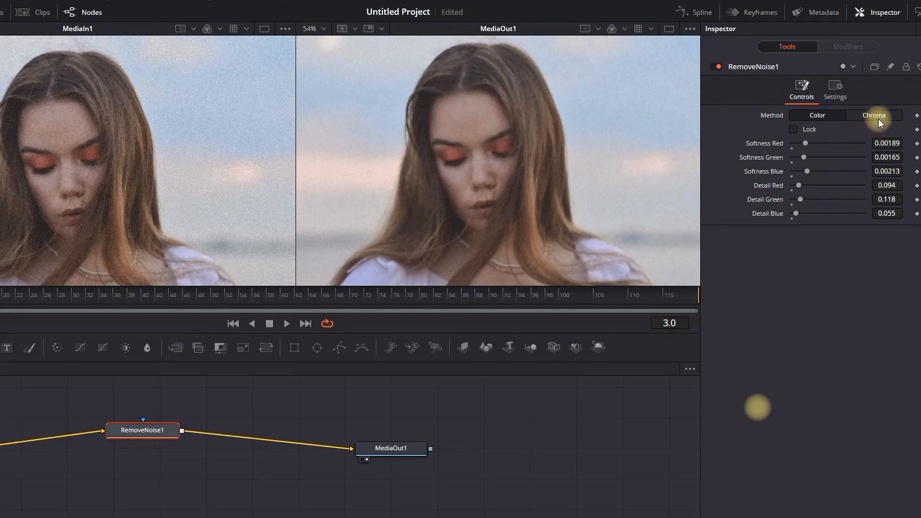
Step: Set Method to Chroma, Softness Luma to 0.00307, and raise Detail Luma
click(873, 115)
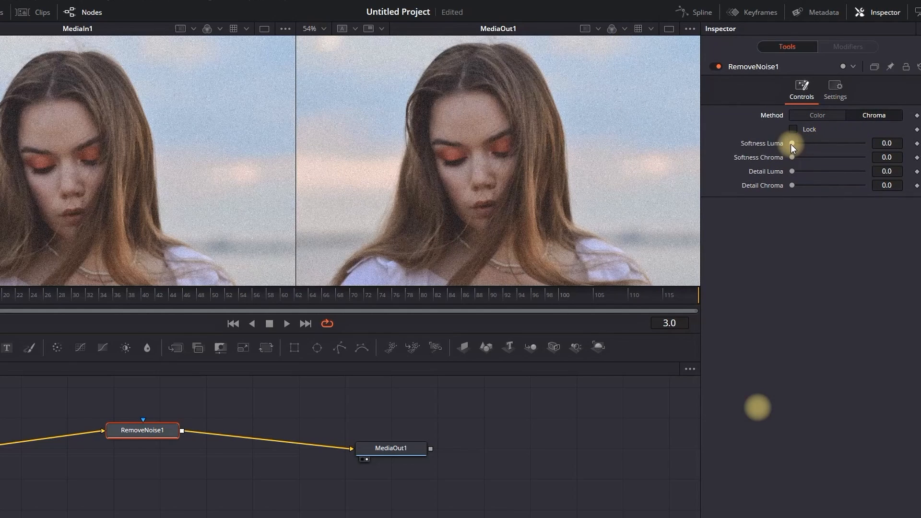
drag(793, 143, 806, 143)
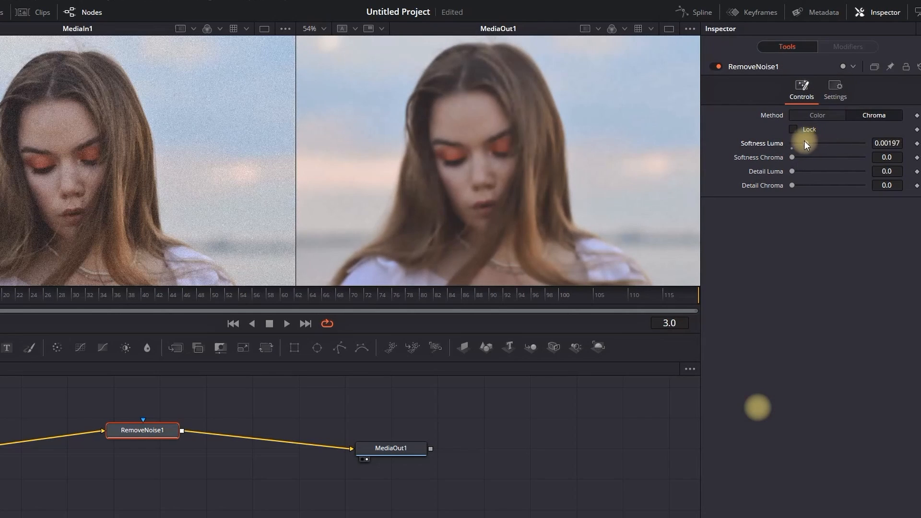
drag(808, 146, 815, 147)
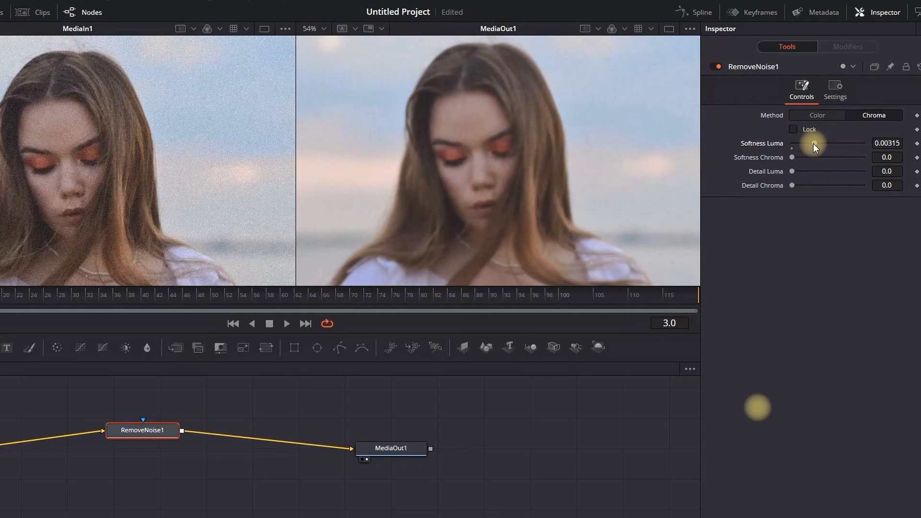
drag(814, 146, 817, 155)
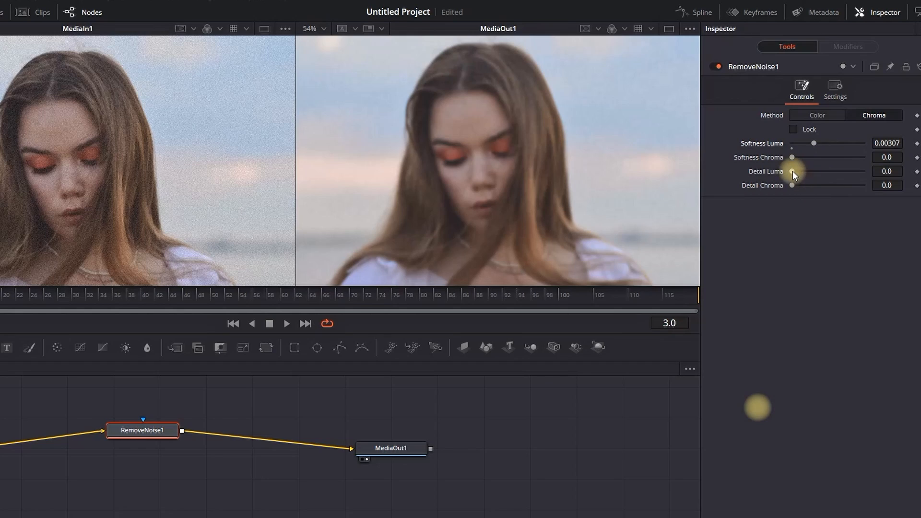
drag(793, 170, 800, 171)
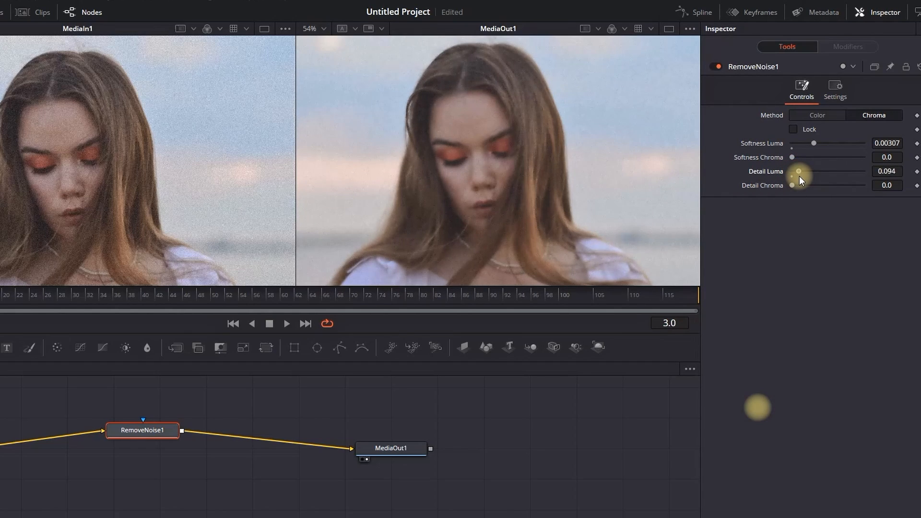
Step: Set Softness Chroma to 0.0063 and Detail Chroma to about 0.575
drag(799, 180, 799, 170)
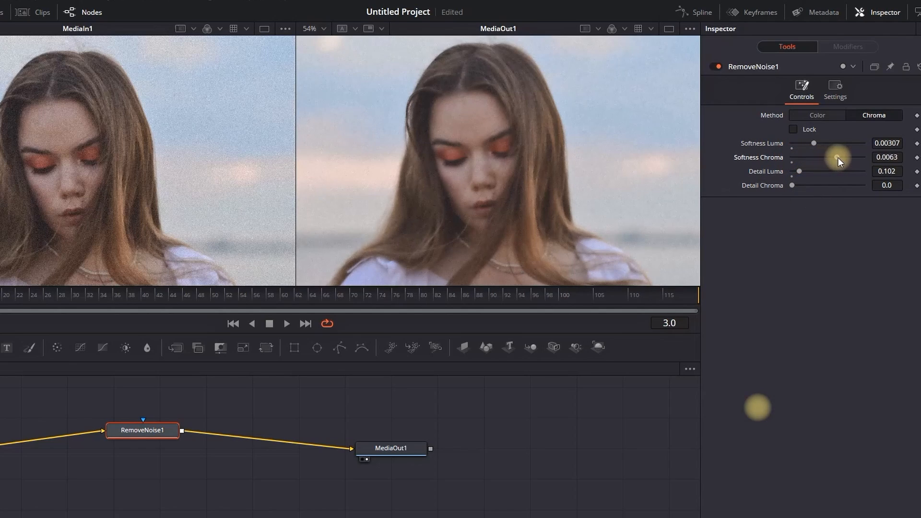
drag(837, 157, 853, 157)
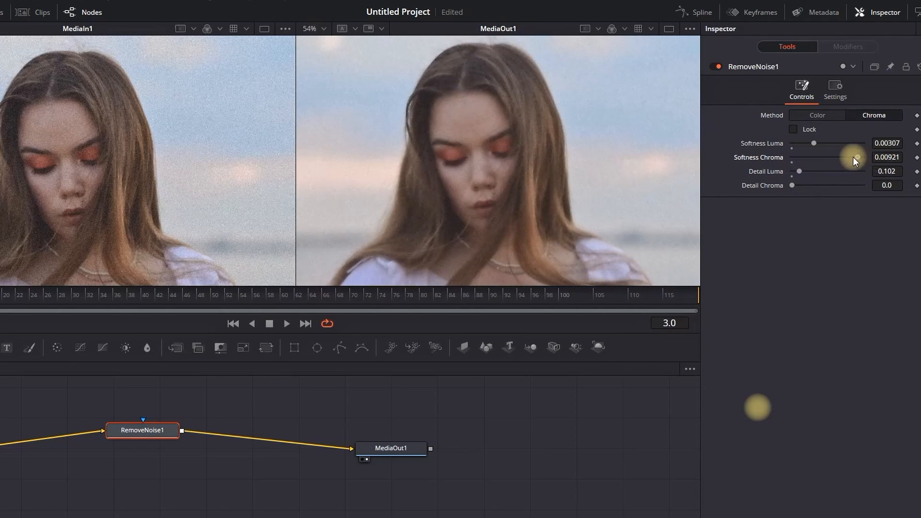
drag(858, 157, 835, 158)
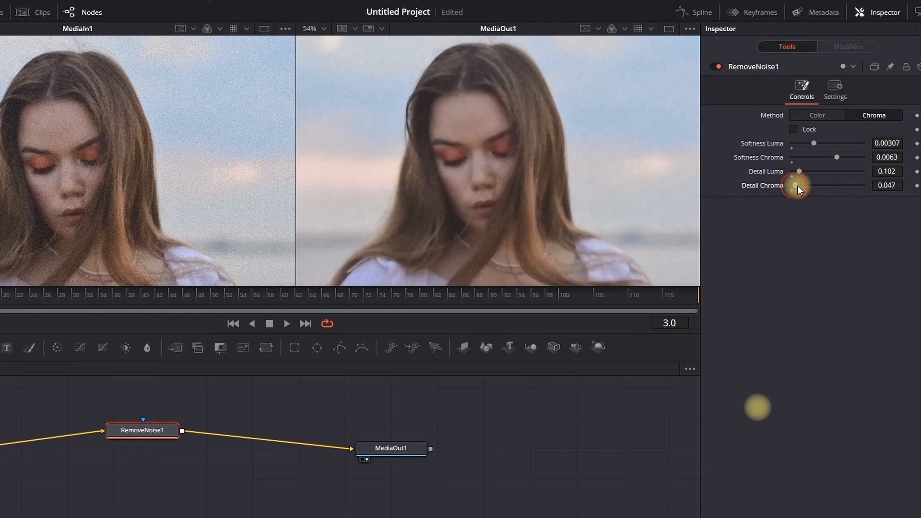
drag(799, 185, 837, 185)
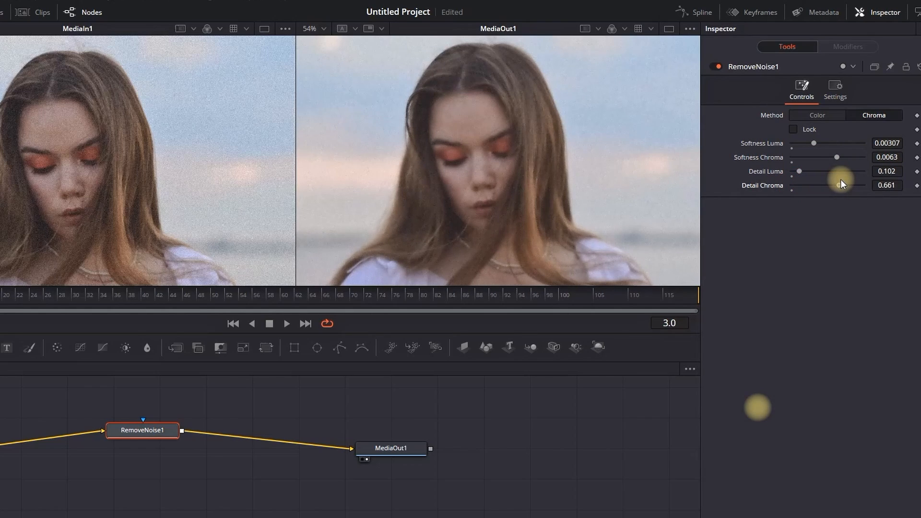
drag(837, 185, 832, 185)
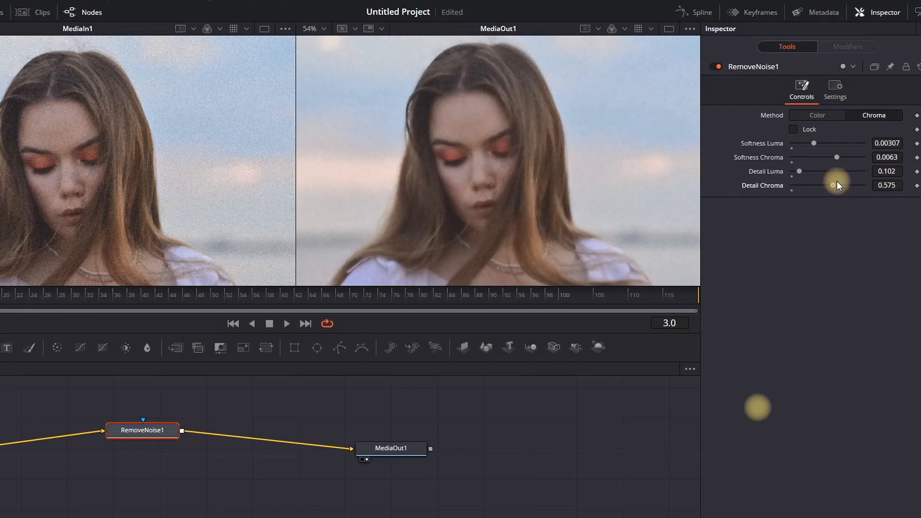
drag(833, 186, 828, 186)
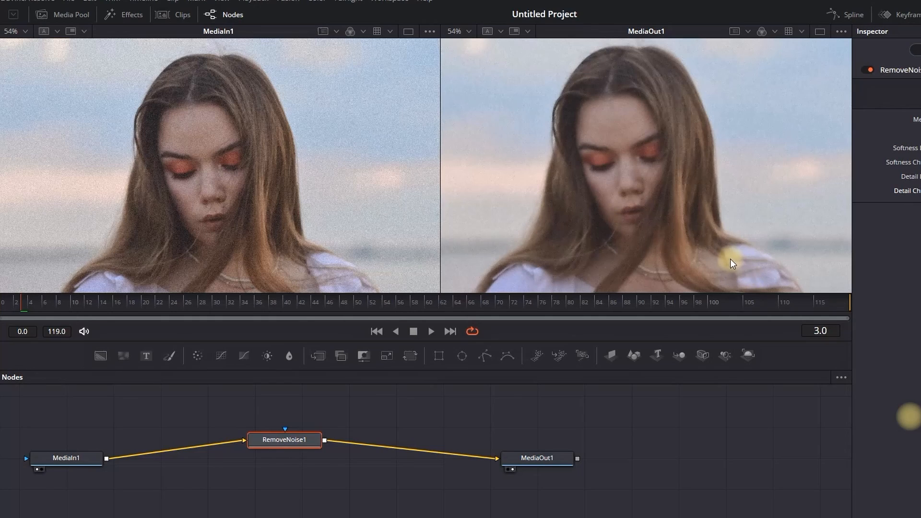
mouse_move(239, 217)
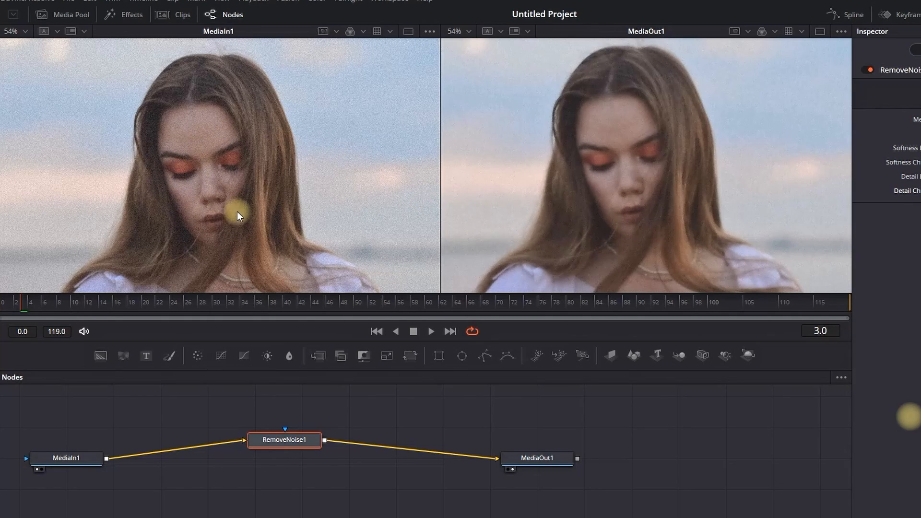
mouse_move(675, 170)
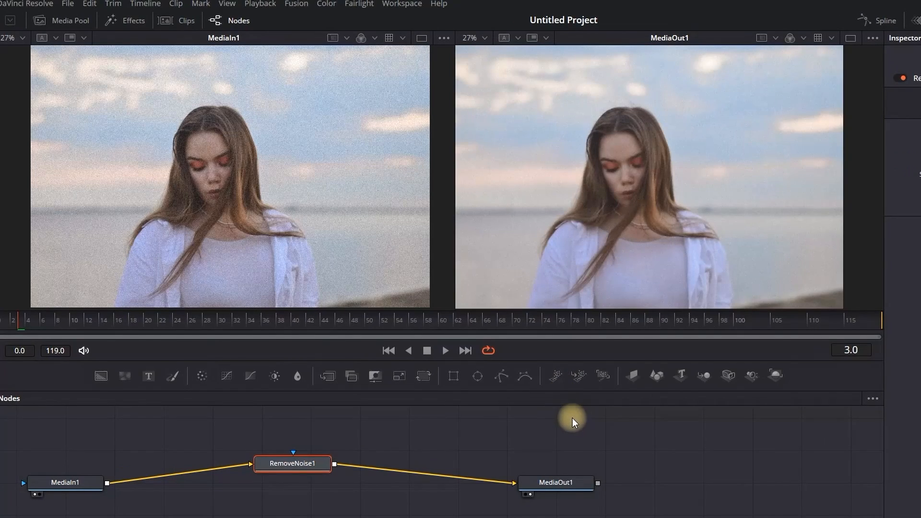
mouse_move(588, 429)
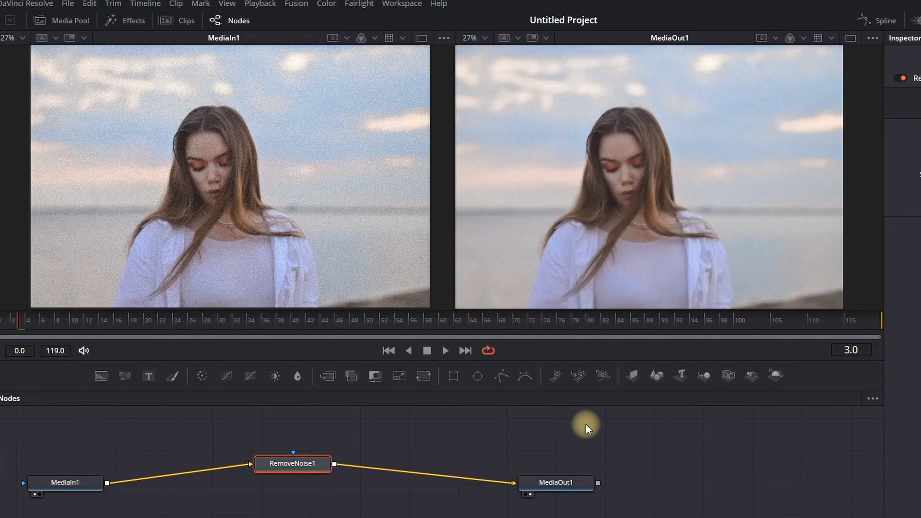